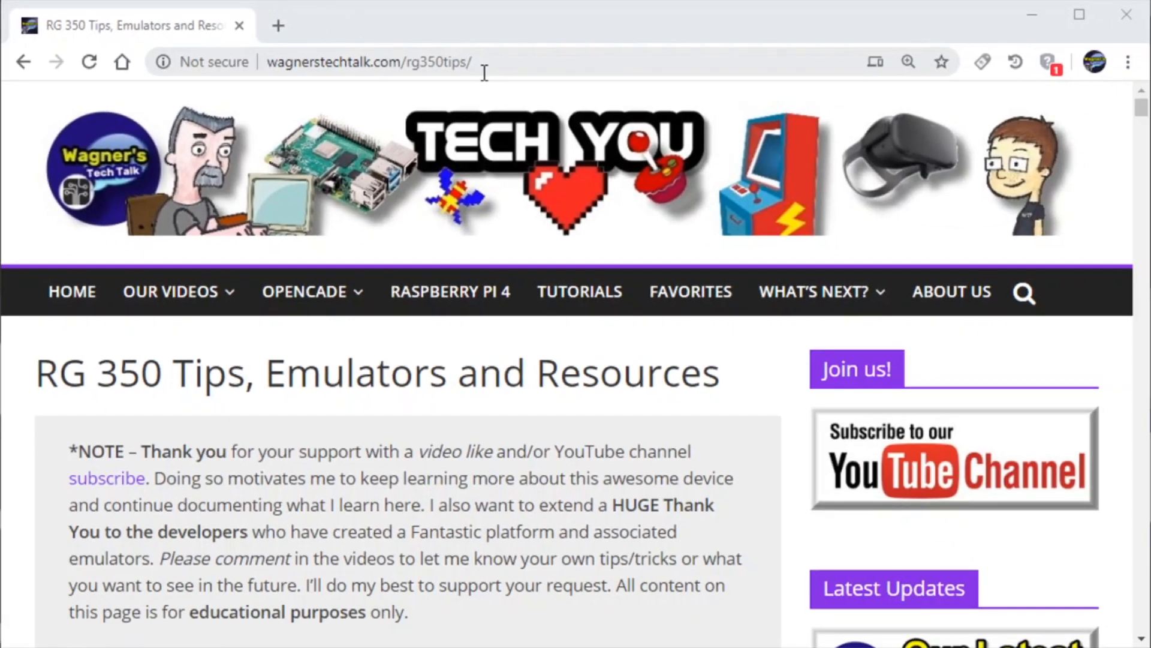
- Scroll the RG 350 tips table of contents down to the Commodore 64/Vic-20 Emulator (VICE) entry
scroll("down", 3)
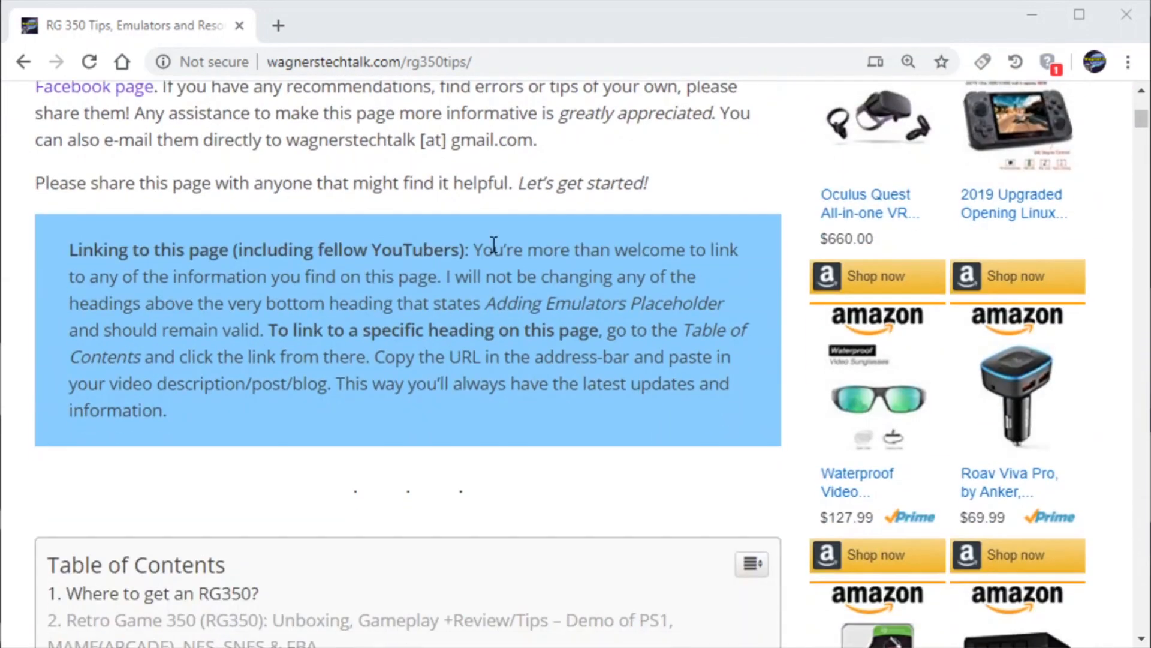
scroll("down", 3)
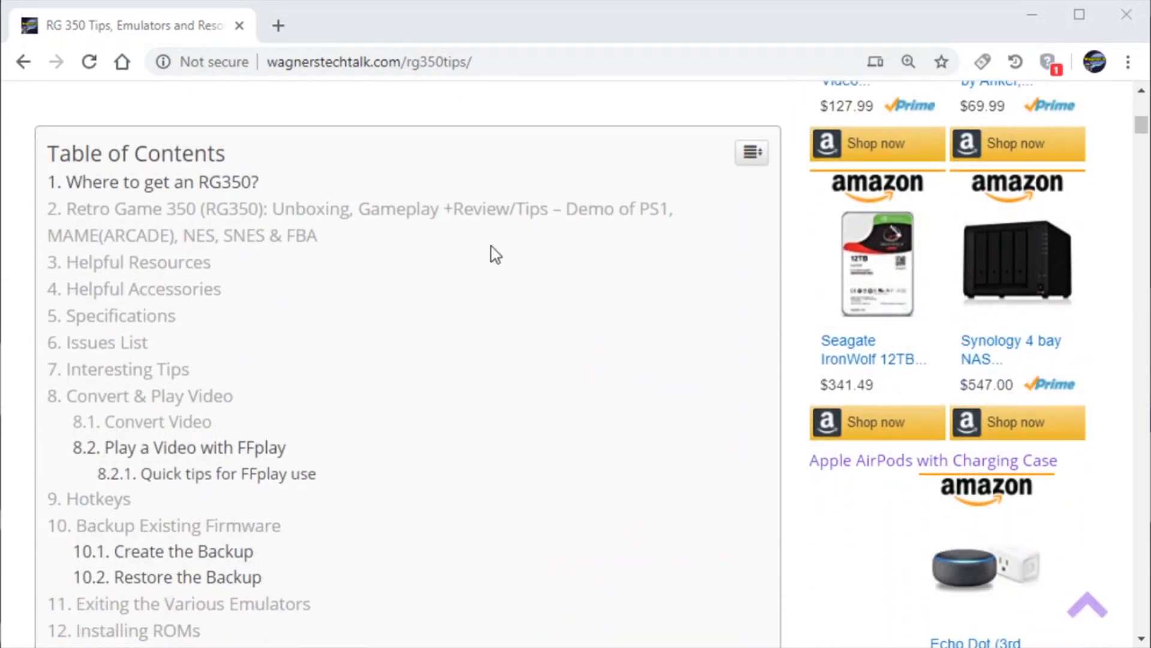
scroll("down", 3)
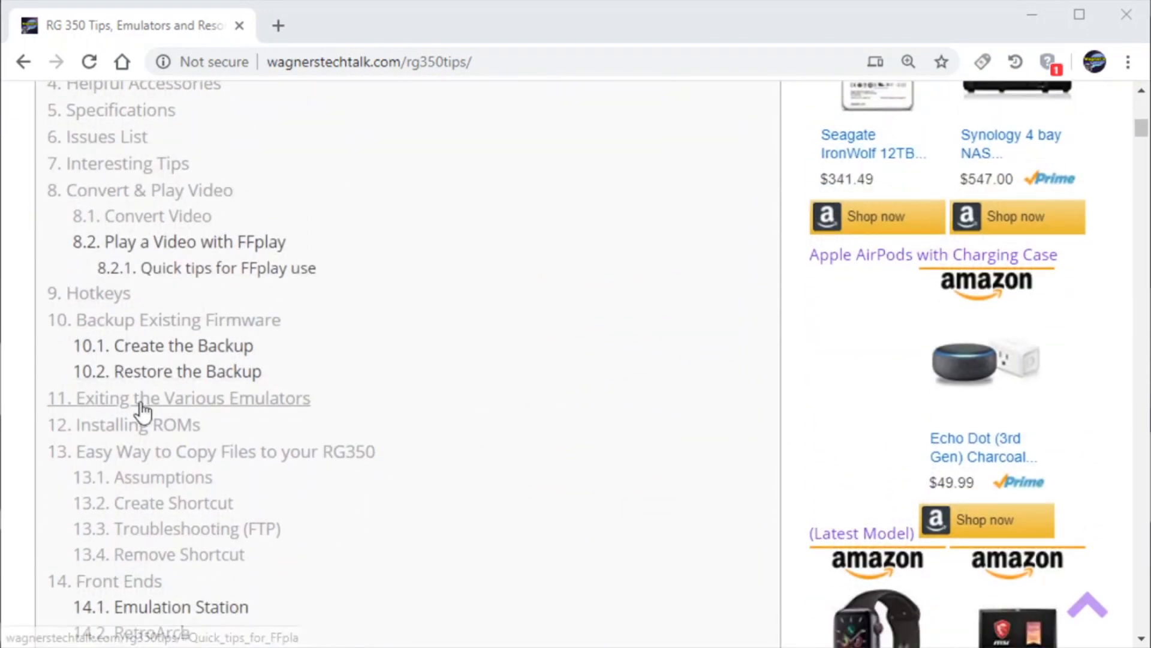
scroll("down", 3)
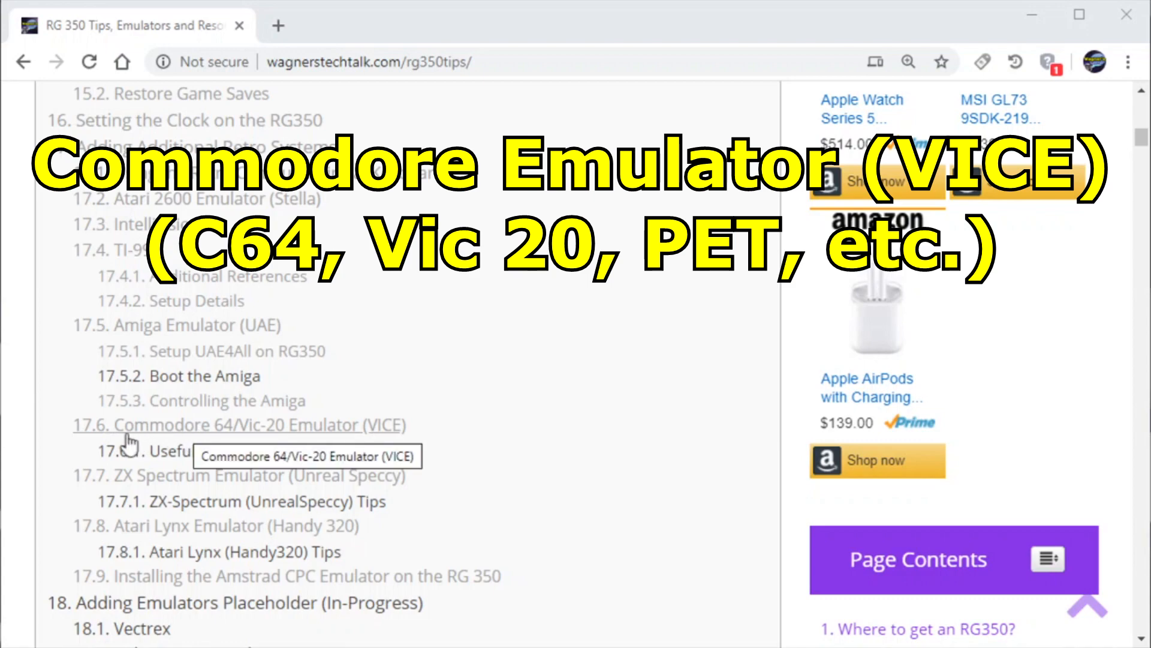
- Jump to the VICE emulator section and scroll to its vice.opk download step
left_click(238, 424)
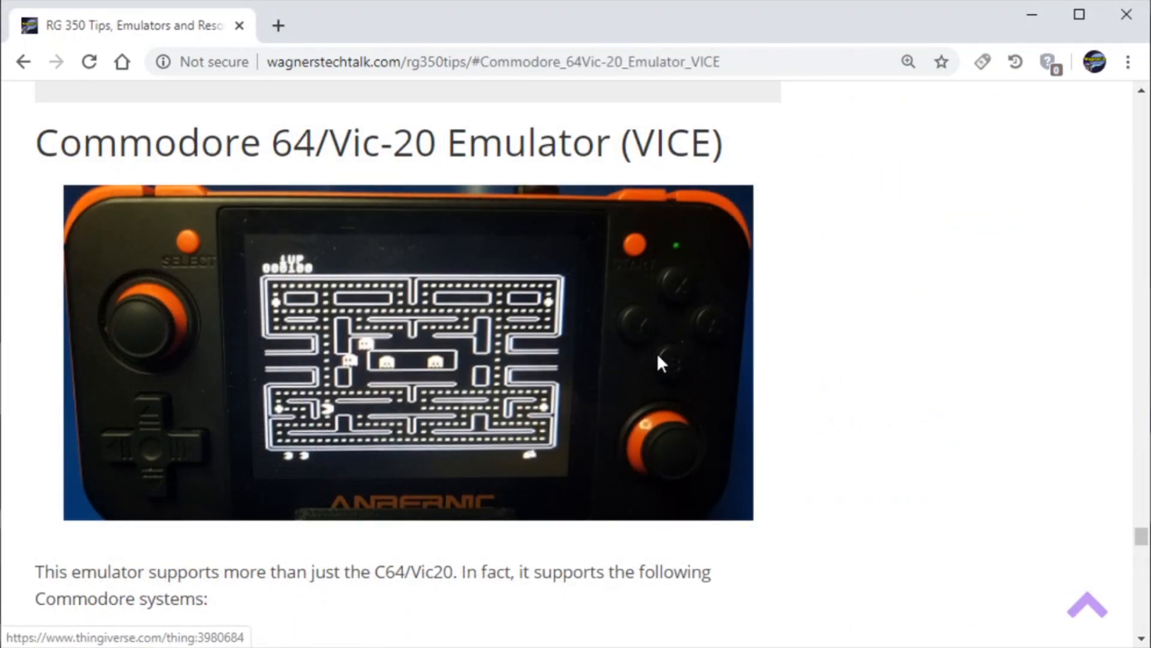
scroll("down", 3)
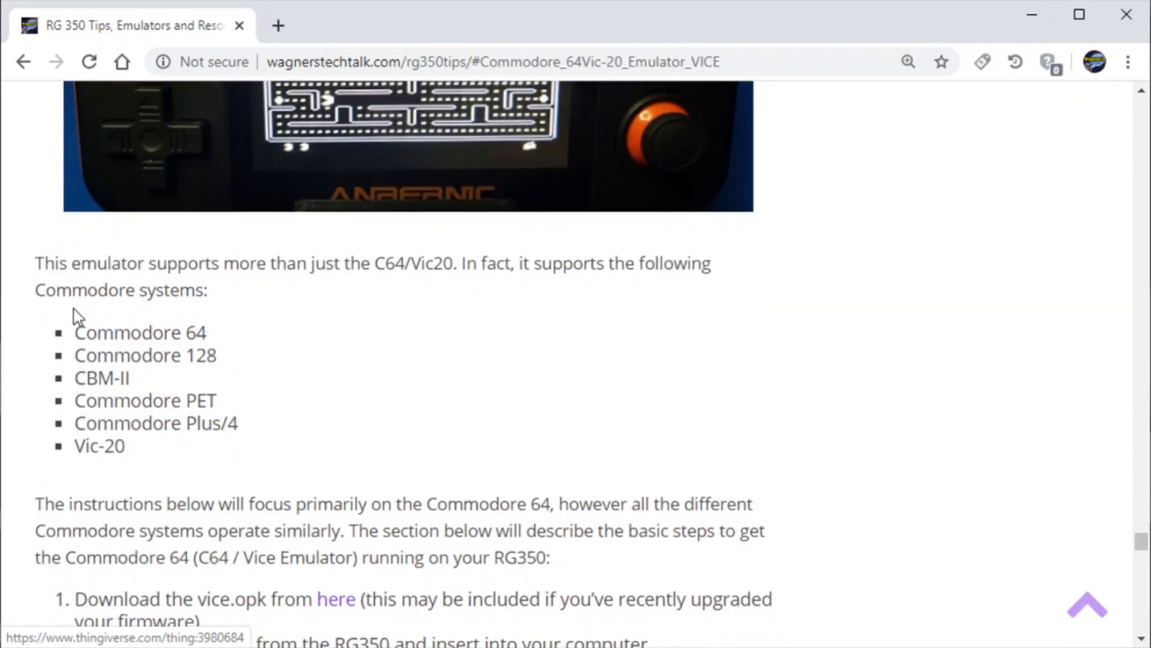
mouse_move(182, 348)
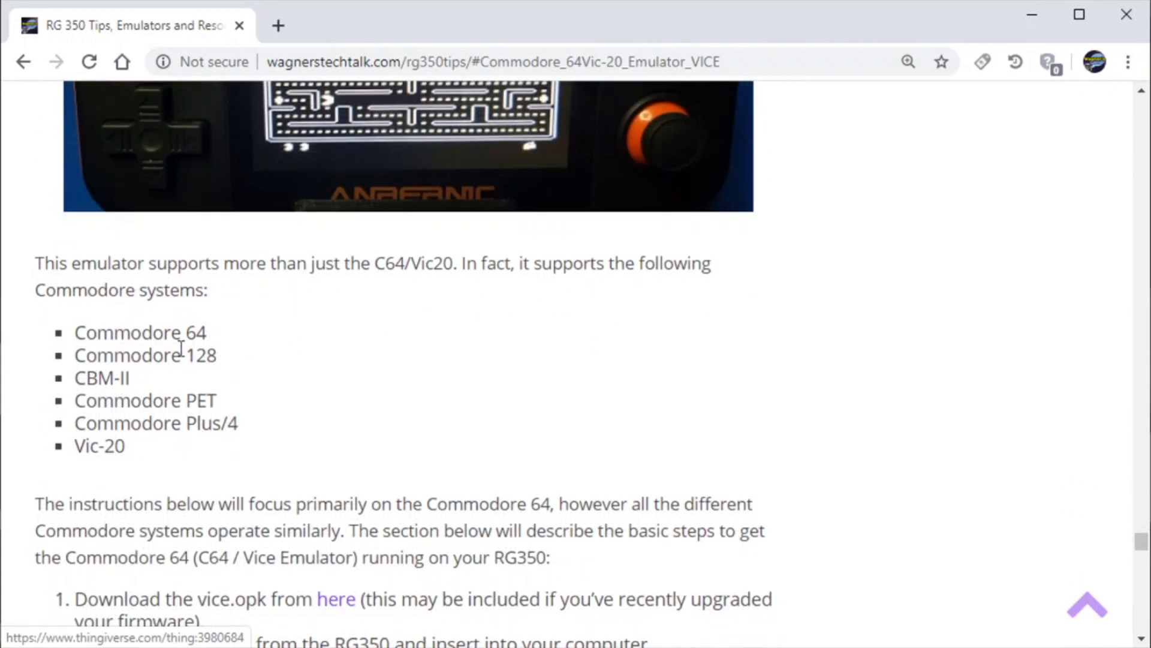
mouse_move(220, 377)
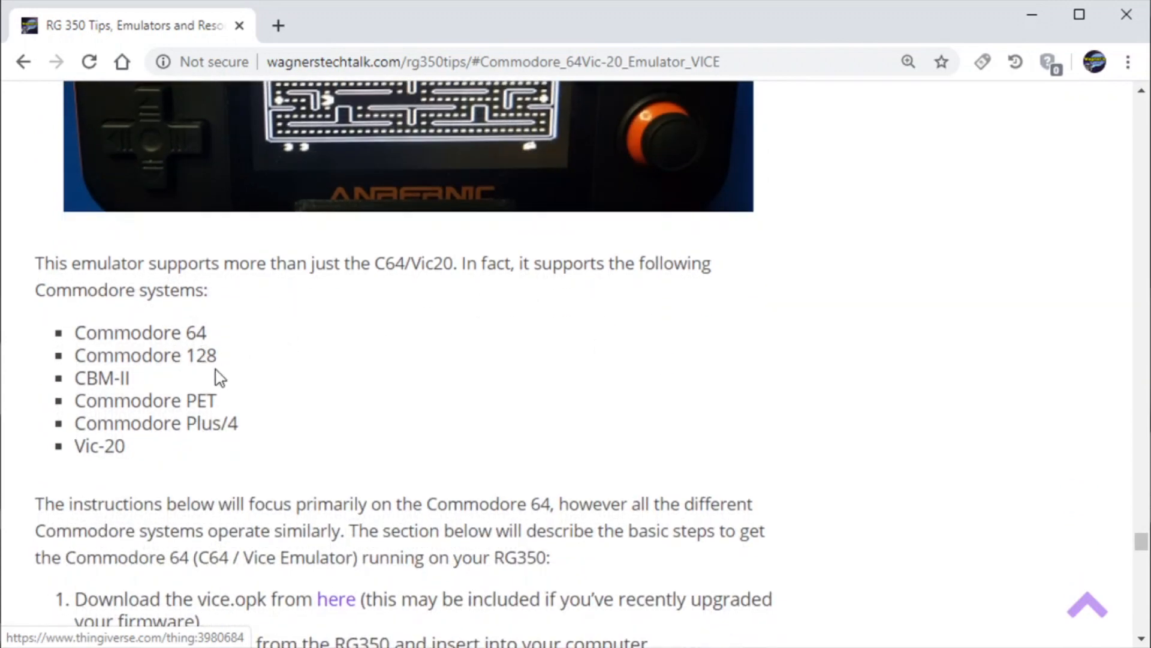
scroll("down", 3)
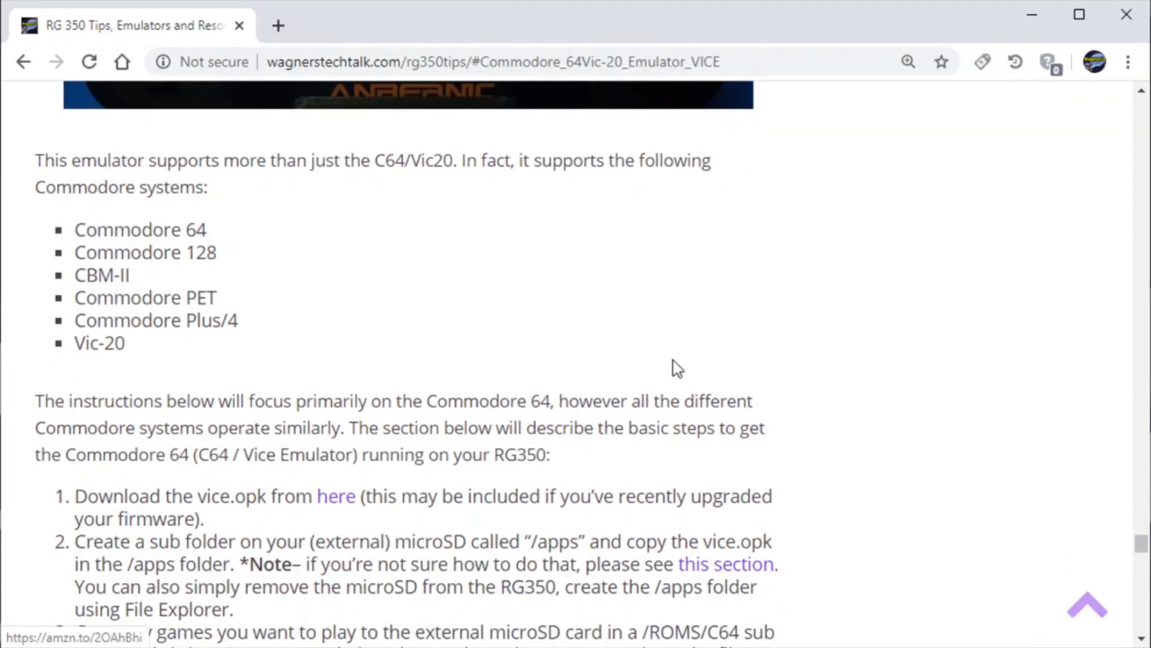
mouse_move(336, 495)
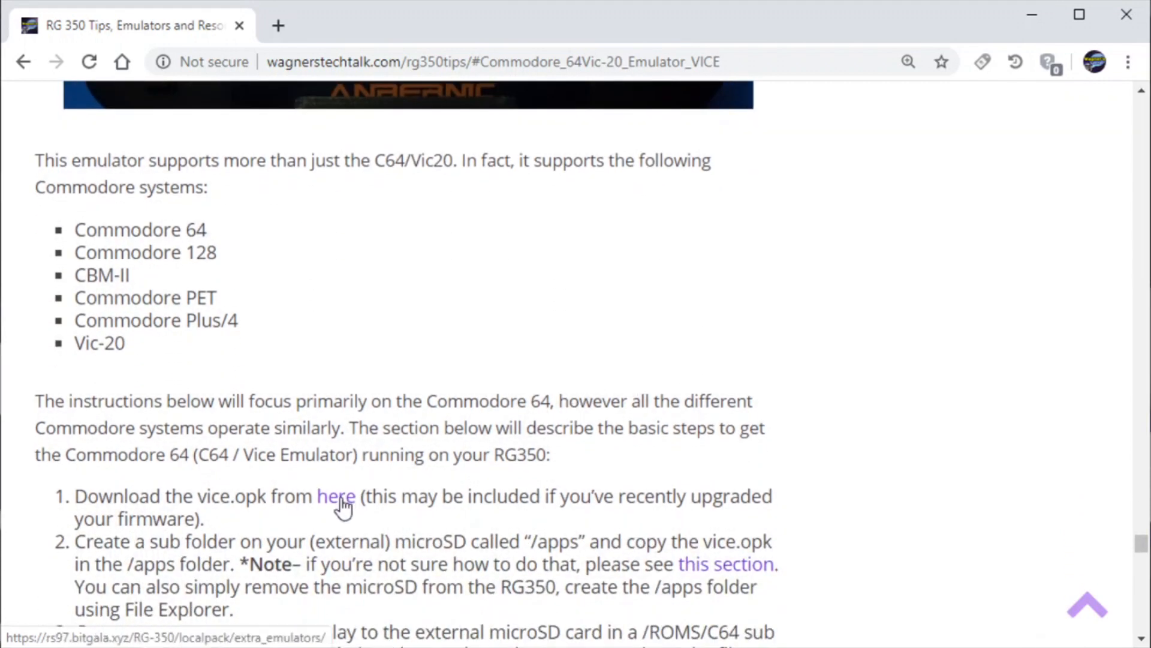
- Open the extra emulators index and save vice.opk into C:\tmp
left_click(336, 495)
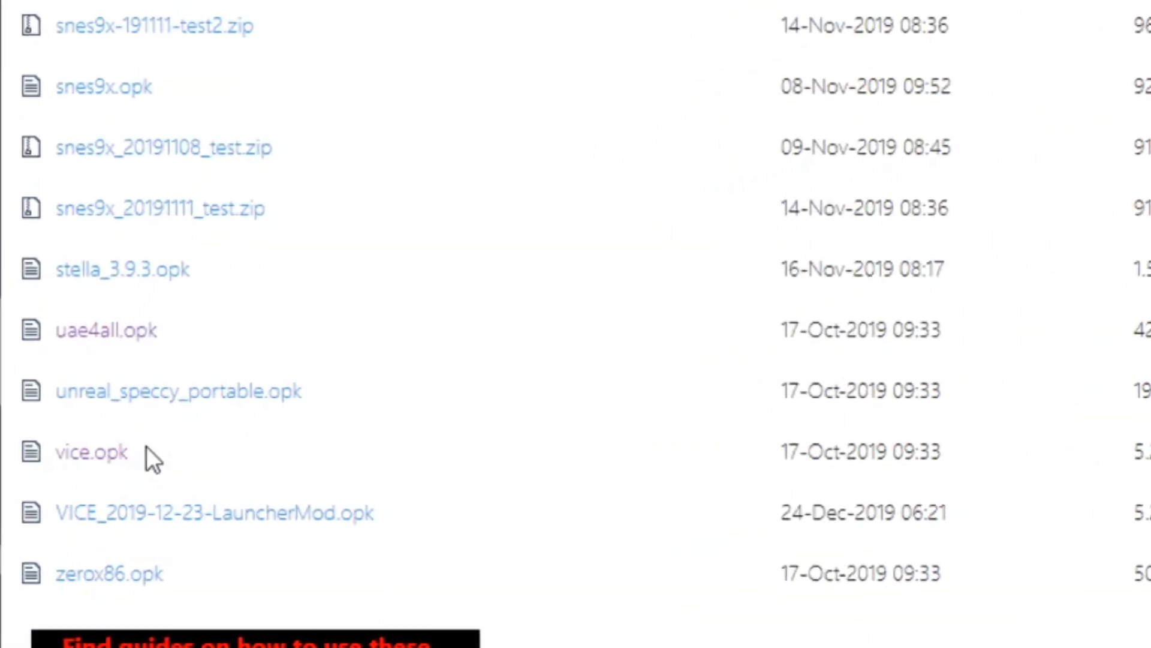
right_click(91, 452)
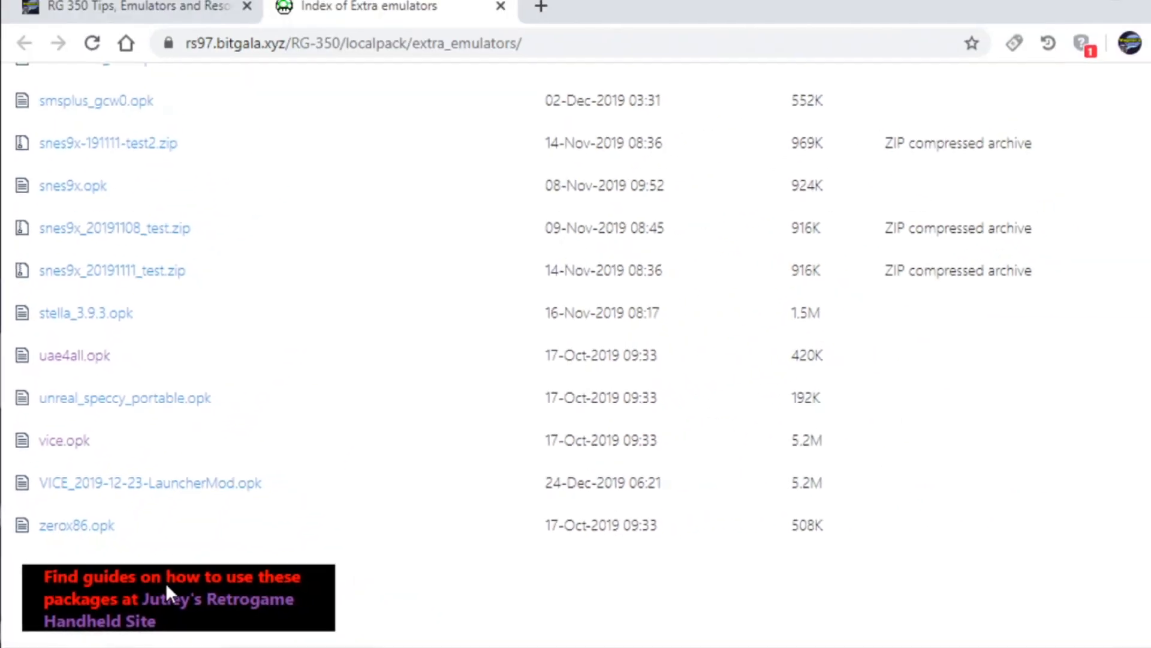
left_click(64, 440)
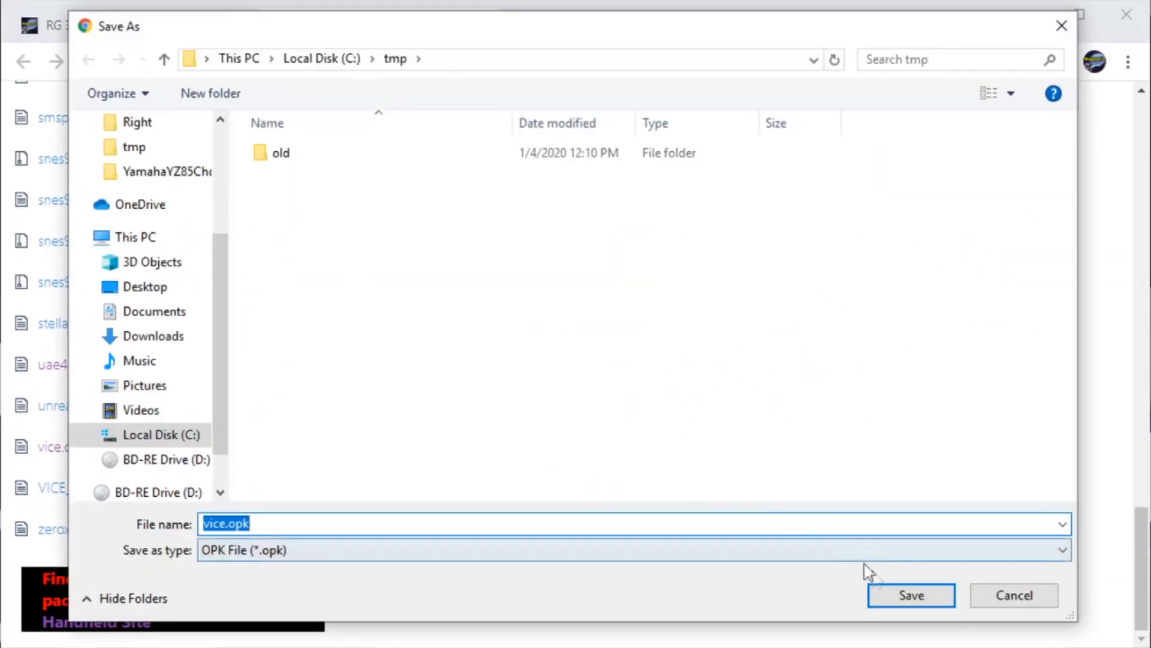
left_click(910, 595)
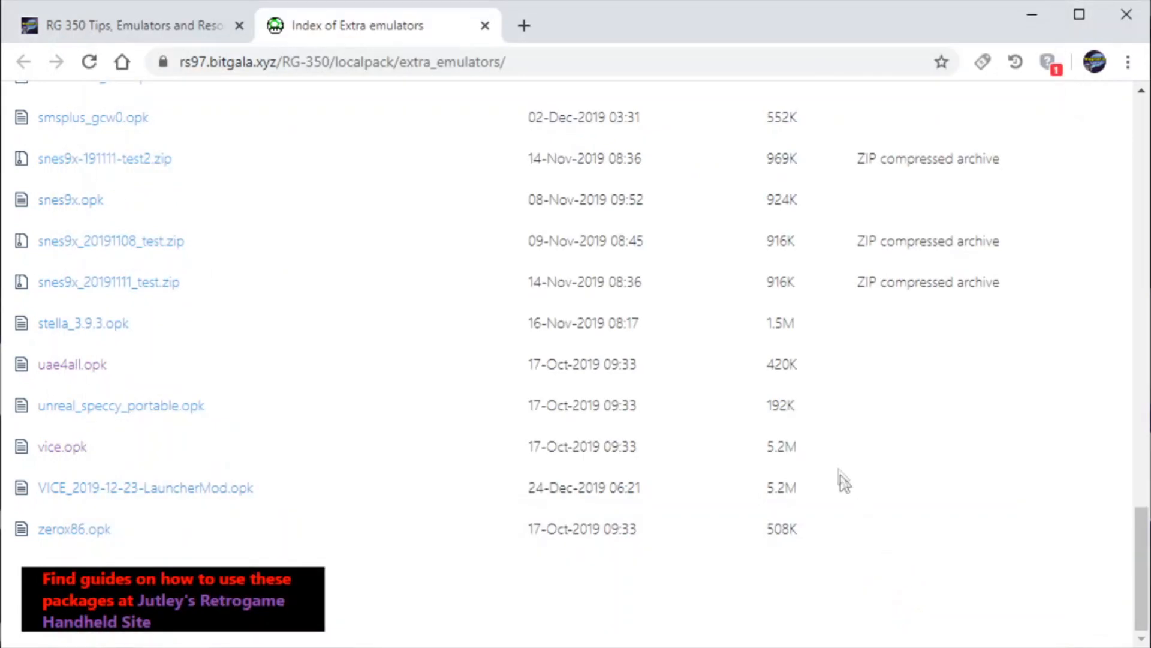